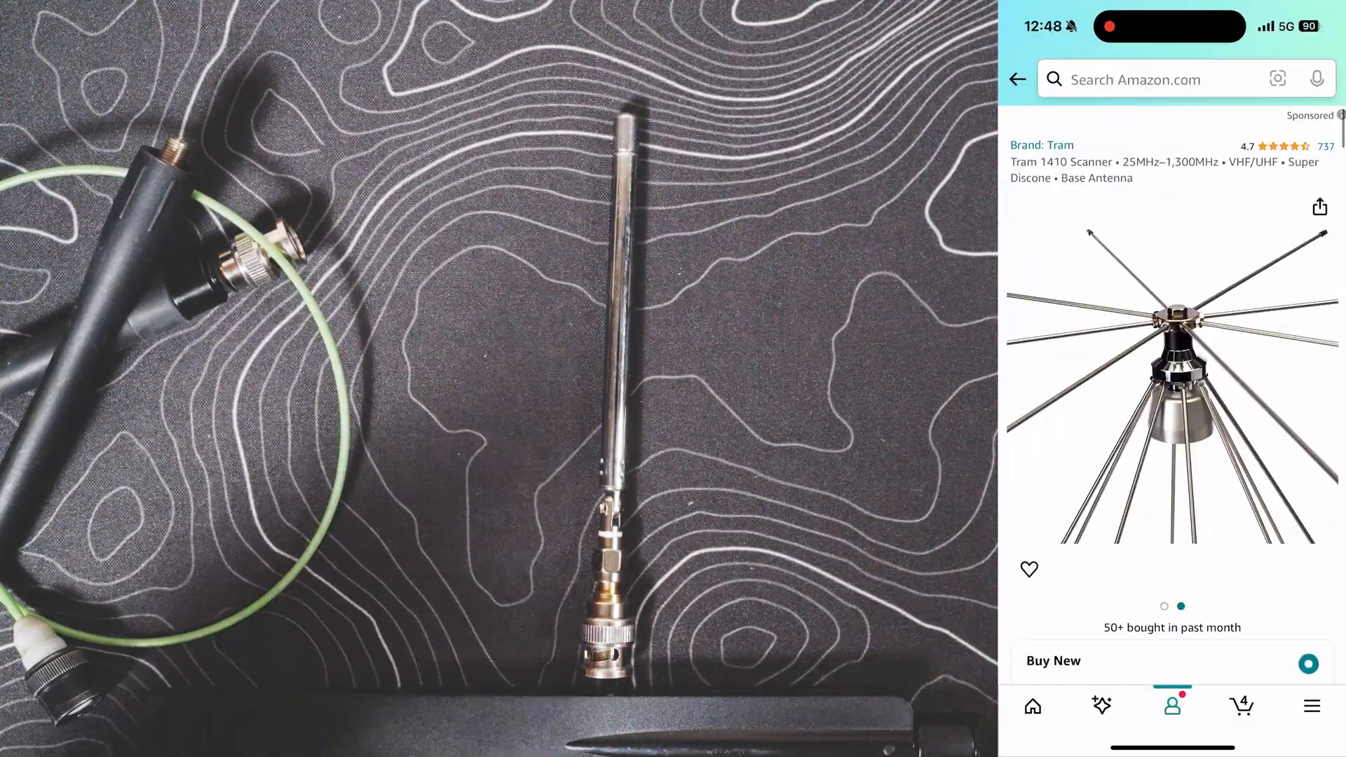
{"action": "scroll", "scroll_direction": "down", "scroll_amount": 3}
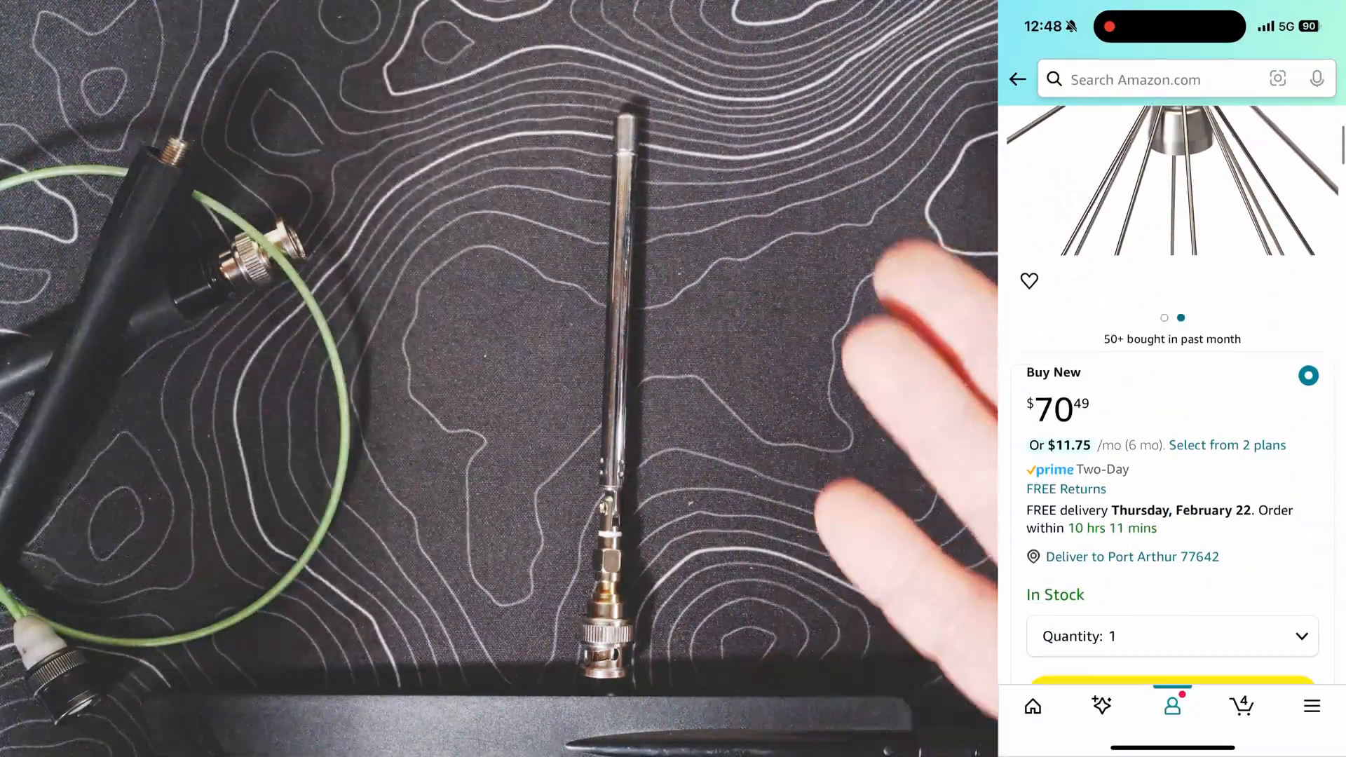
{"action": "scroll", "scroll_direction": "down", "scroll_amount": 3}
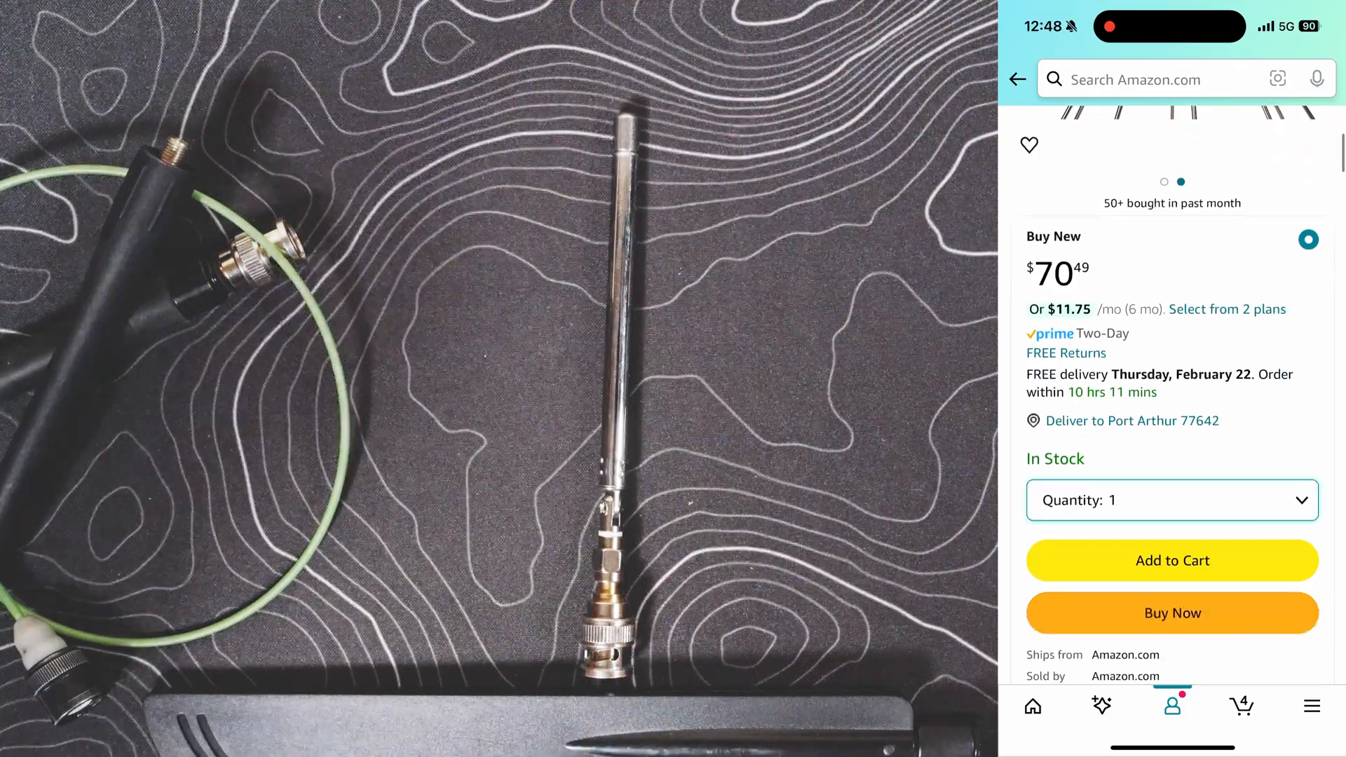